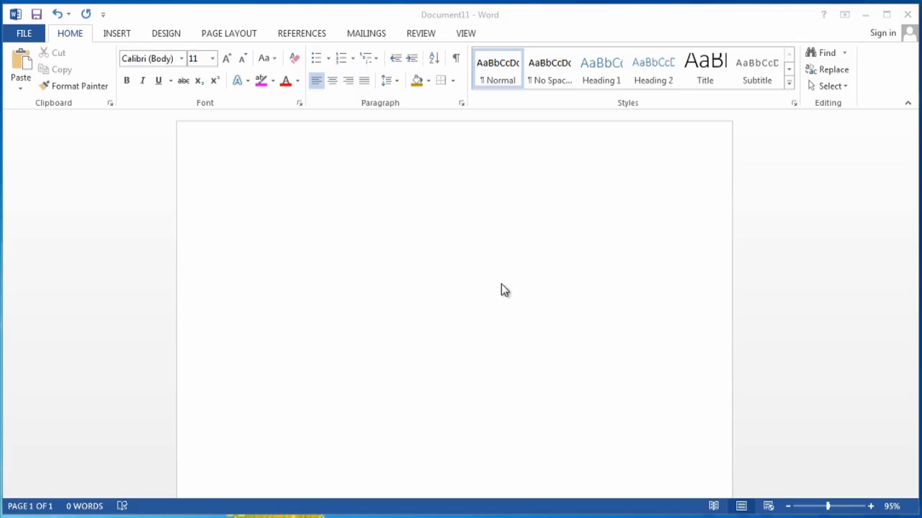
mouse_move(115, 33)
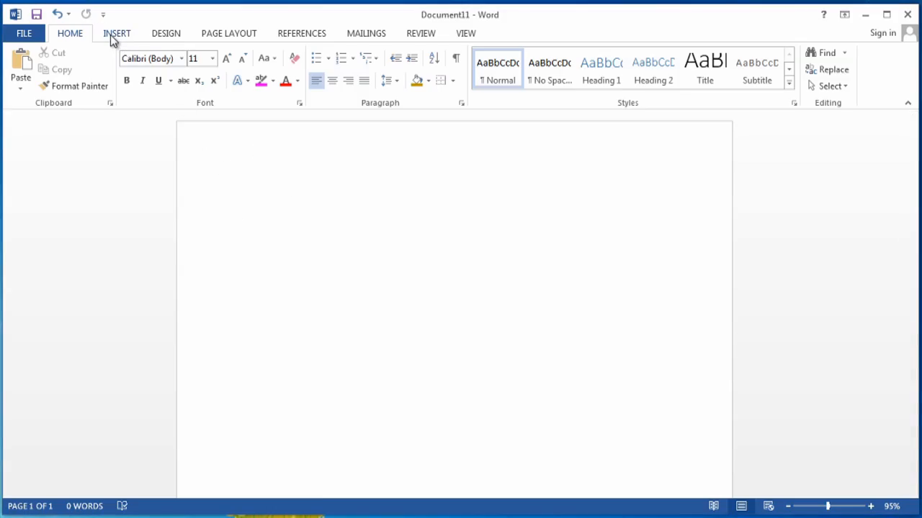
Insert a Cloud Callout shape from Insert > Shapes onto the blank page
click(117, 33)
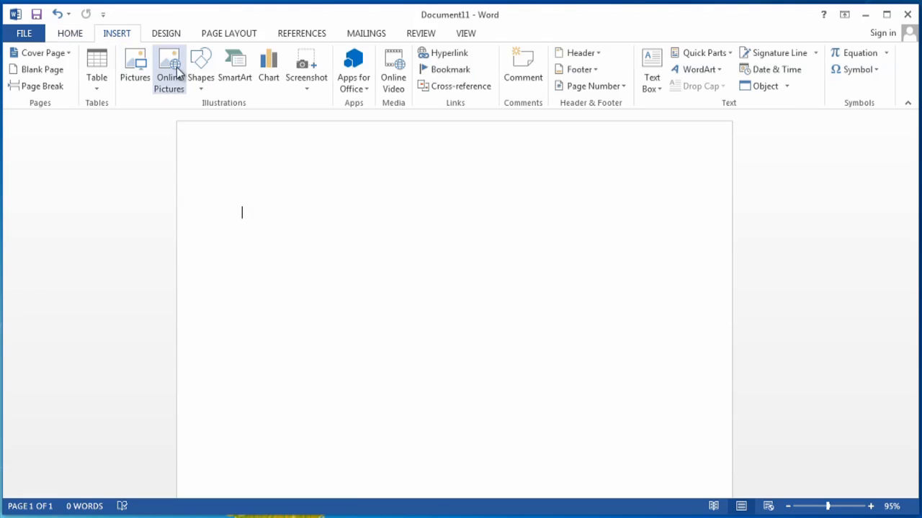
click(200, 64)
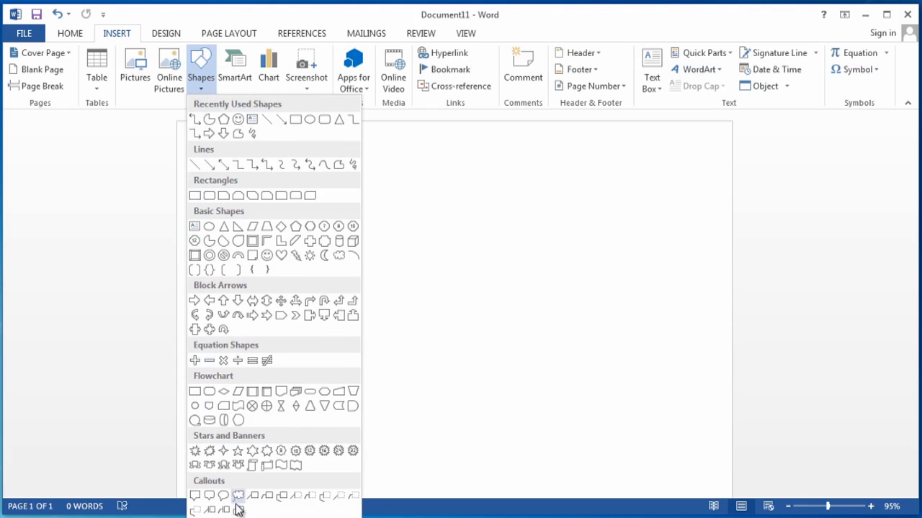
mouse_move(279, 508)
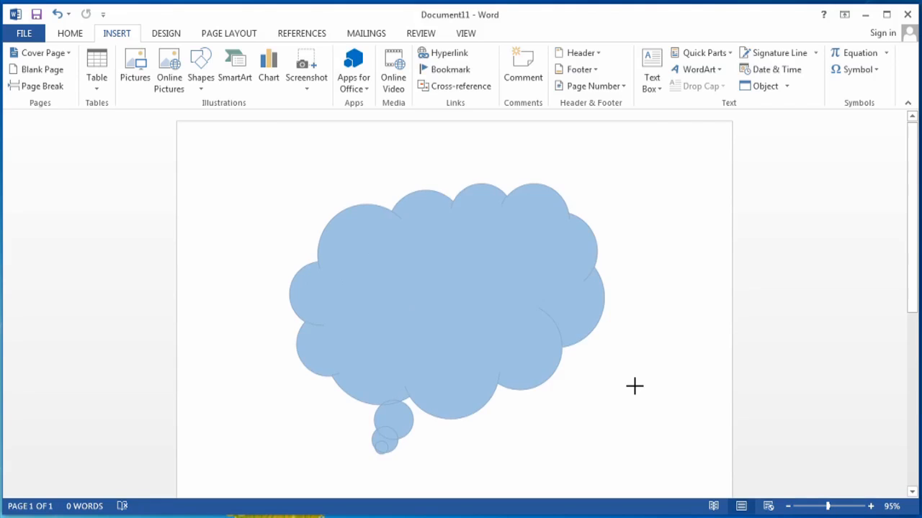
click(447, 288)
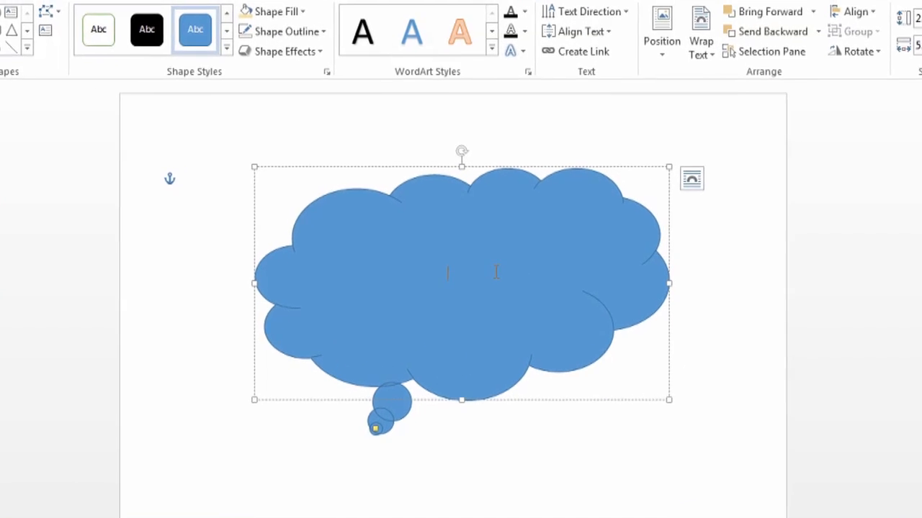
Enter the text 'Here's my Bubble Callout' inside the cloud shape
text(BH)
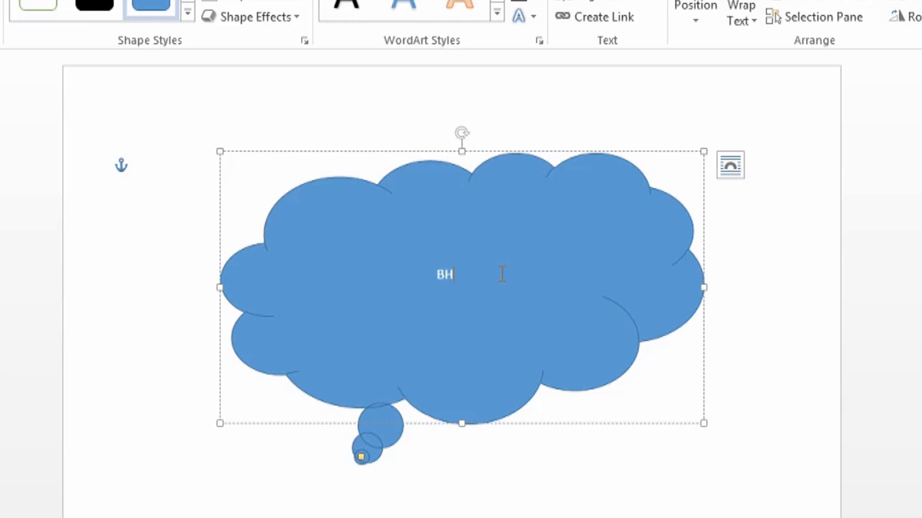
text(Here's my)
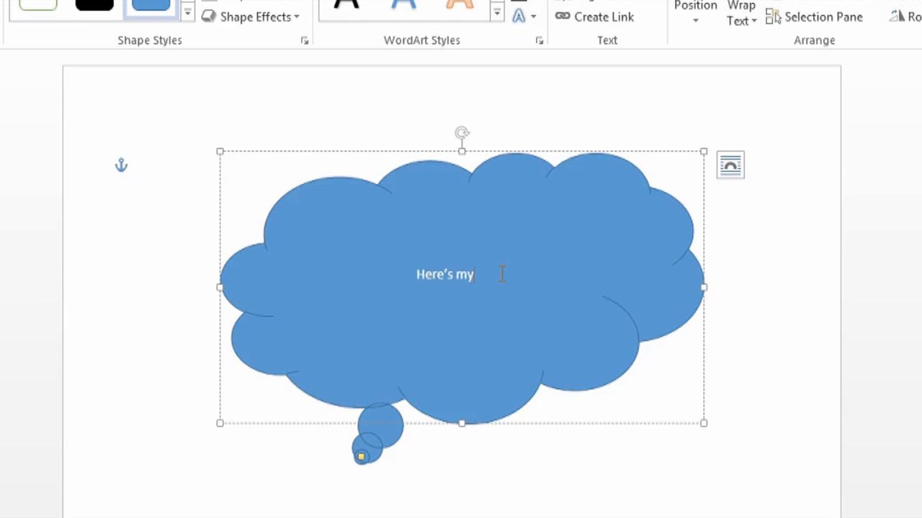
text(Bubbl;e)
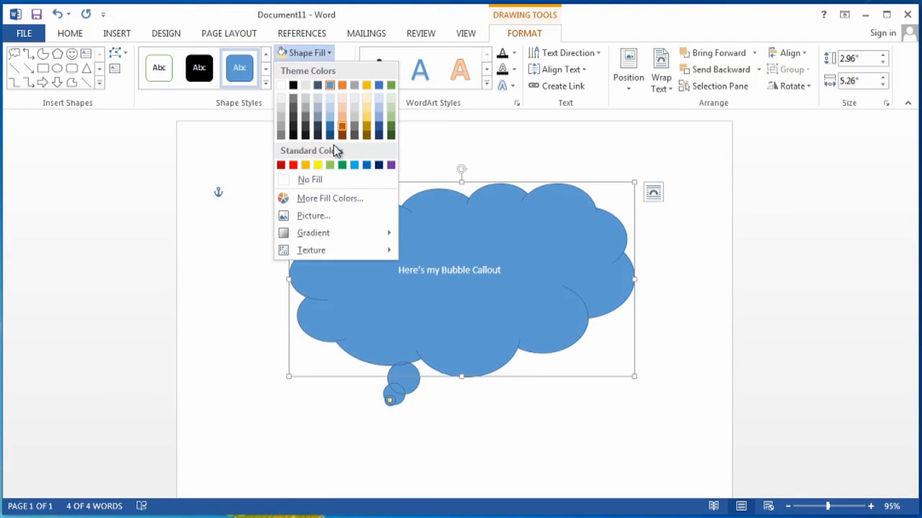
Set the cloud's Shape Fill to No Fill and its outline to thick purple
click(310, 178)
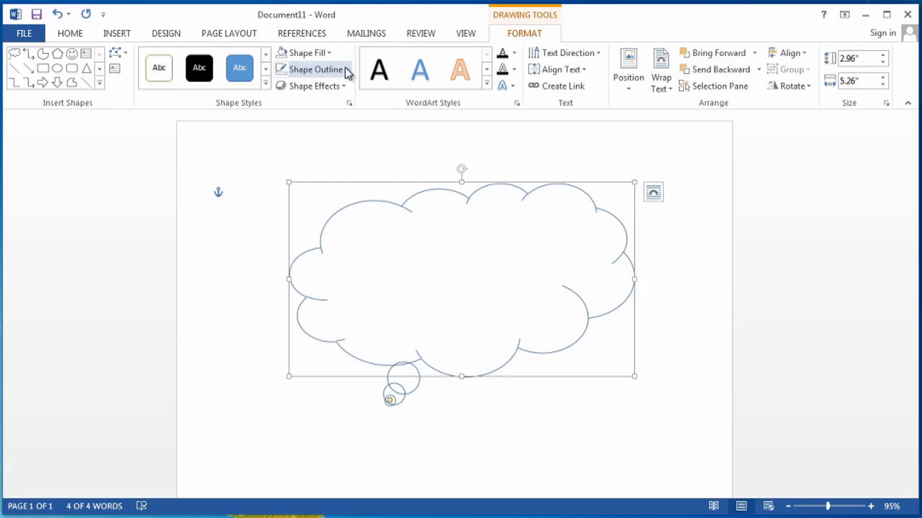
click(314, 69)
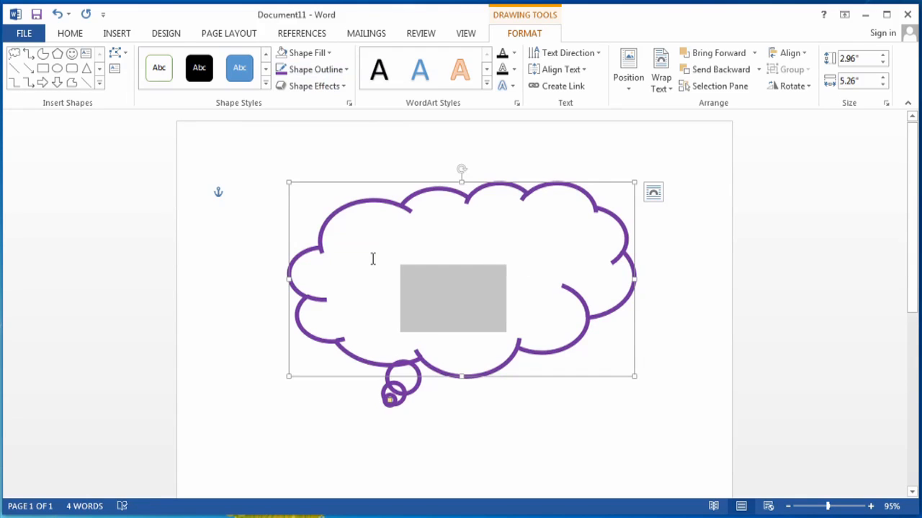
Colour the callout text 'Here's my Bubble Callout' red via Home > Font Color
click(69, 33)
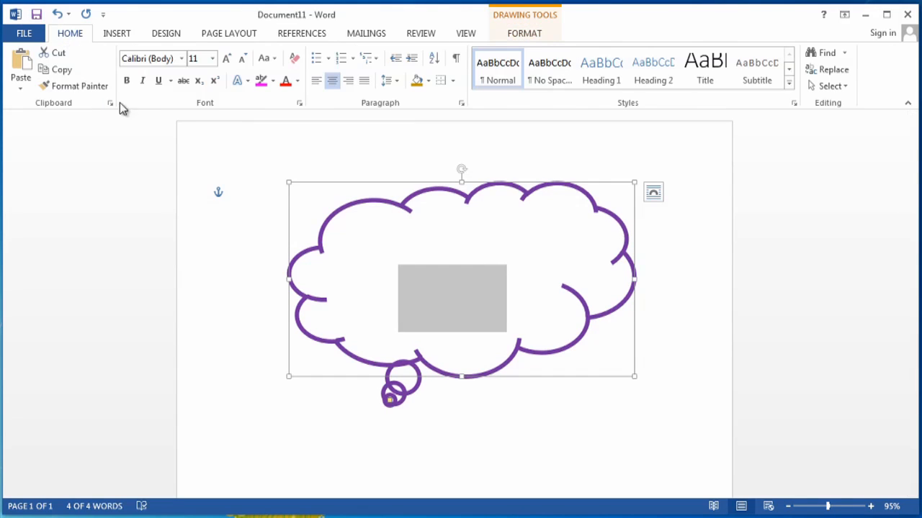
text(Here's my Bubble Callout)
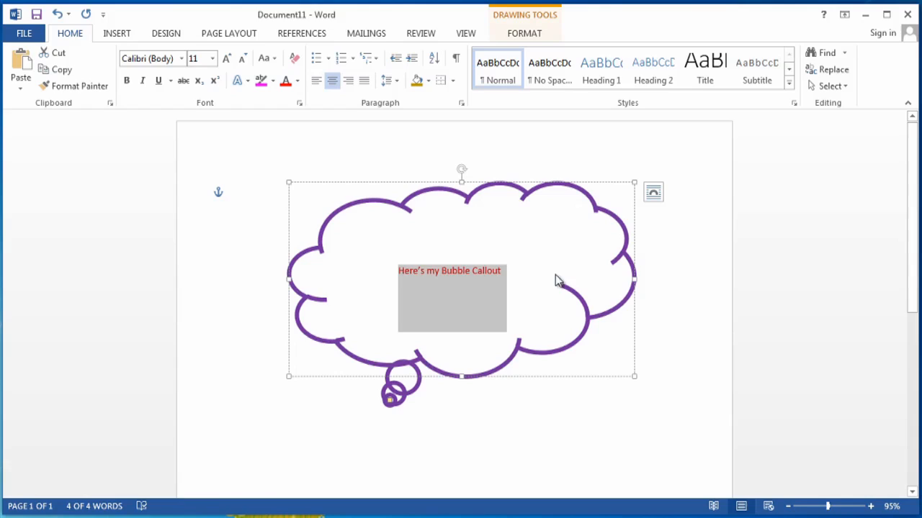